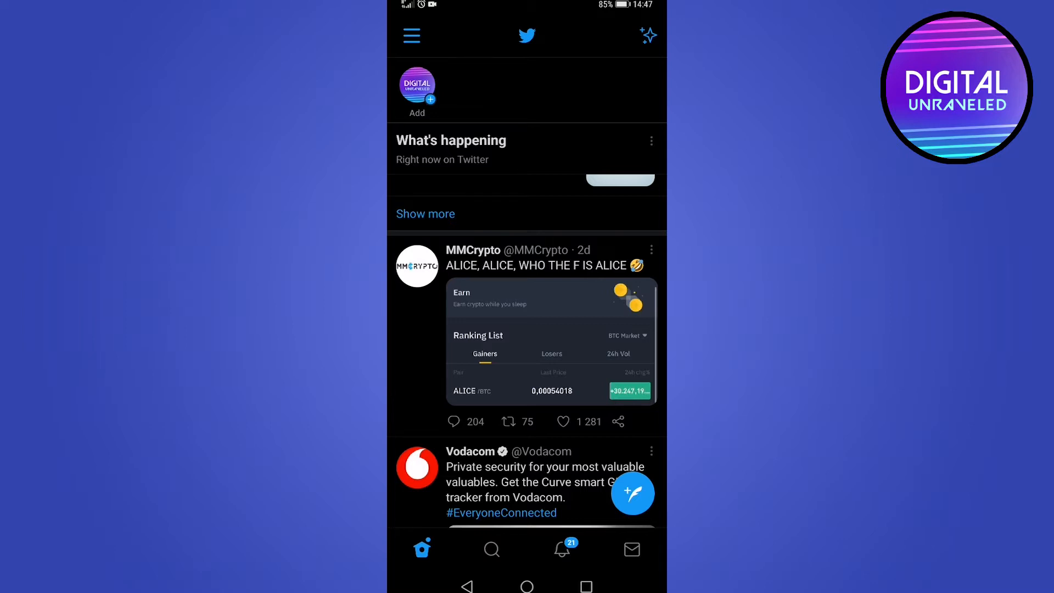
Exit Twitter to the phone's home screen.
click(527, 586)
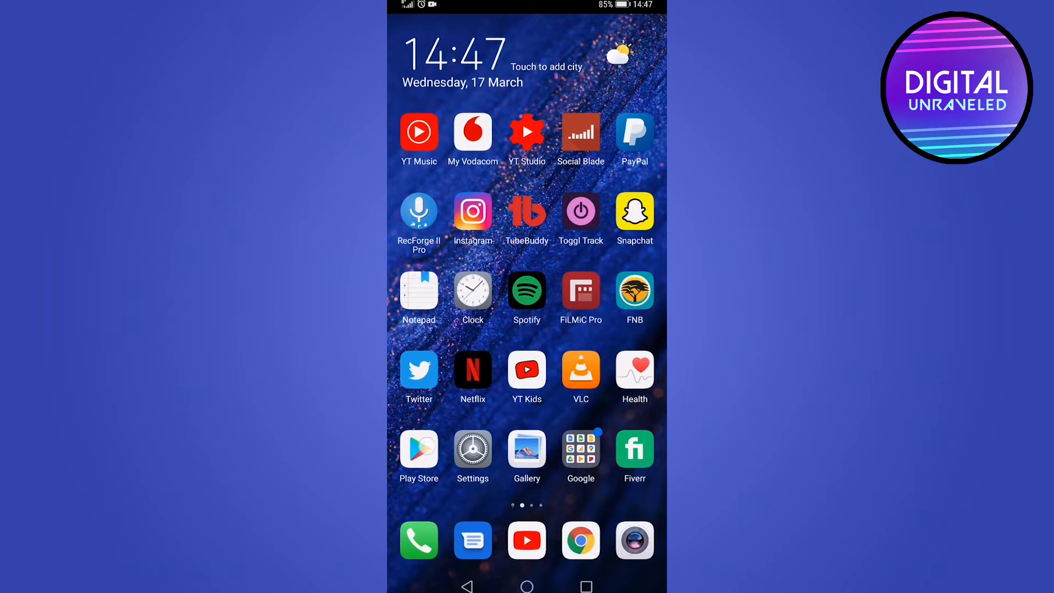
Launch the Play Store, return to its home page, and search for Twitter.
click(526, 539)
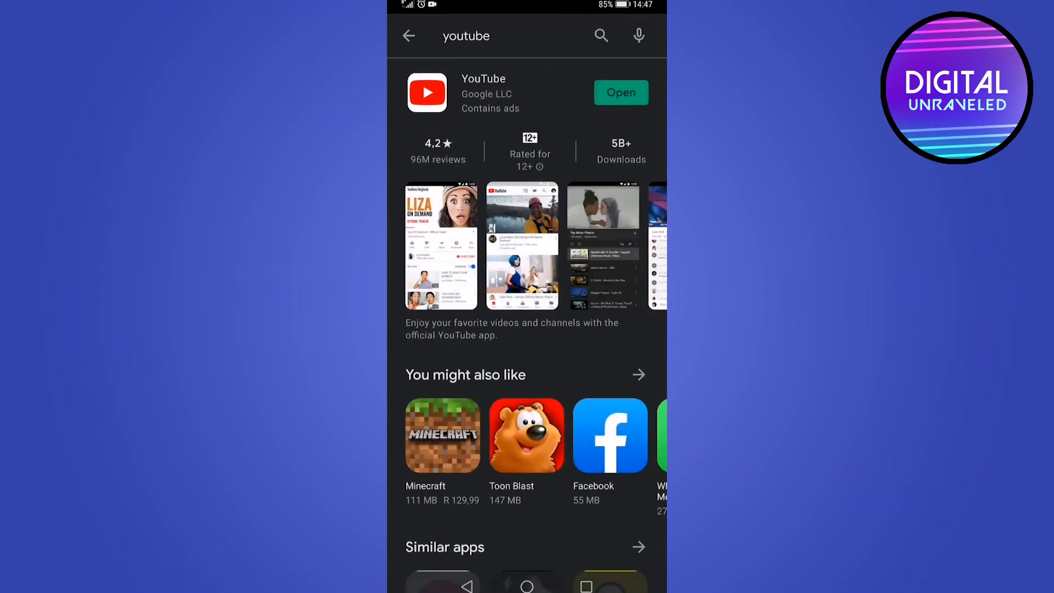
click(409, 35)
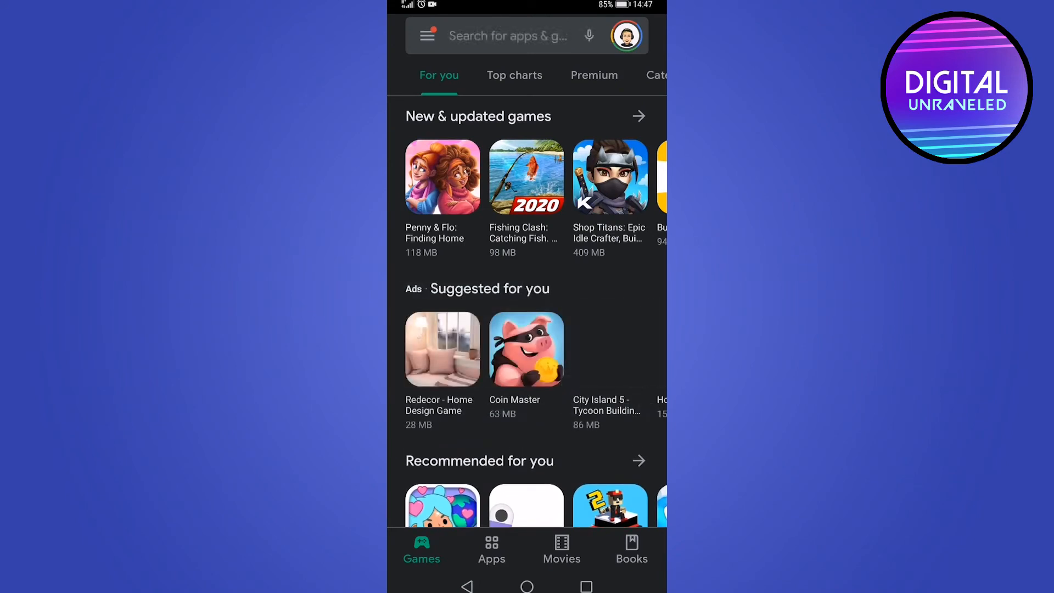
click(507, 35)
text(twitter)
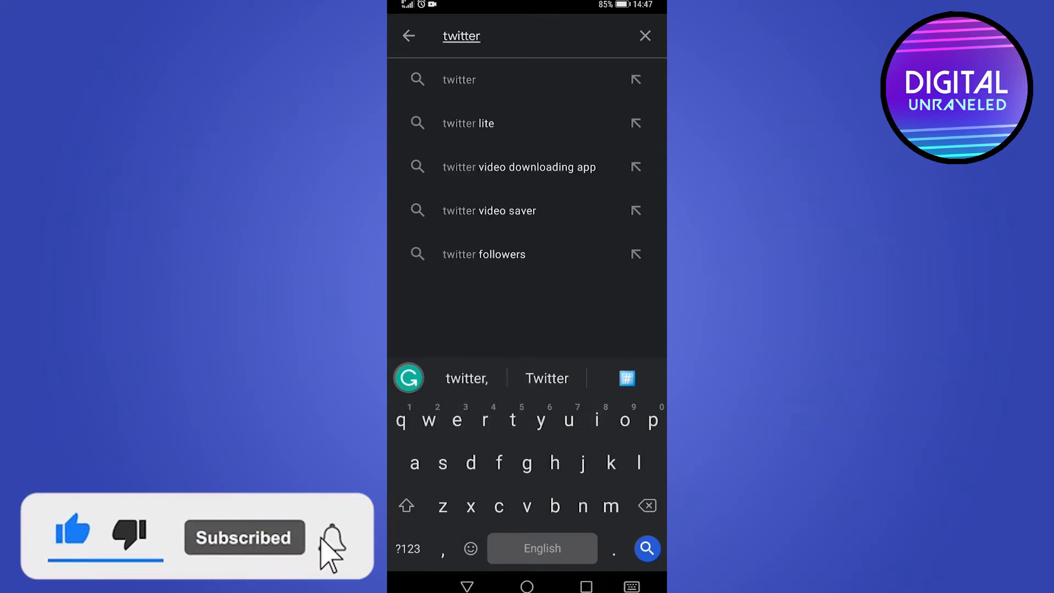
click(459, 79)
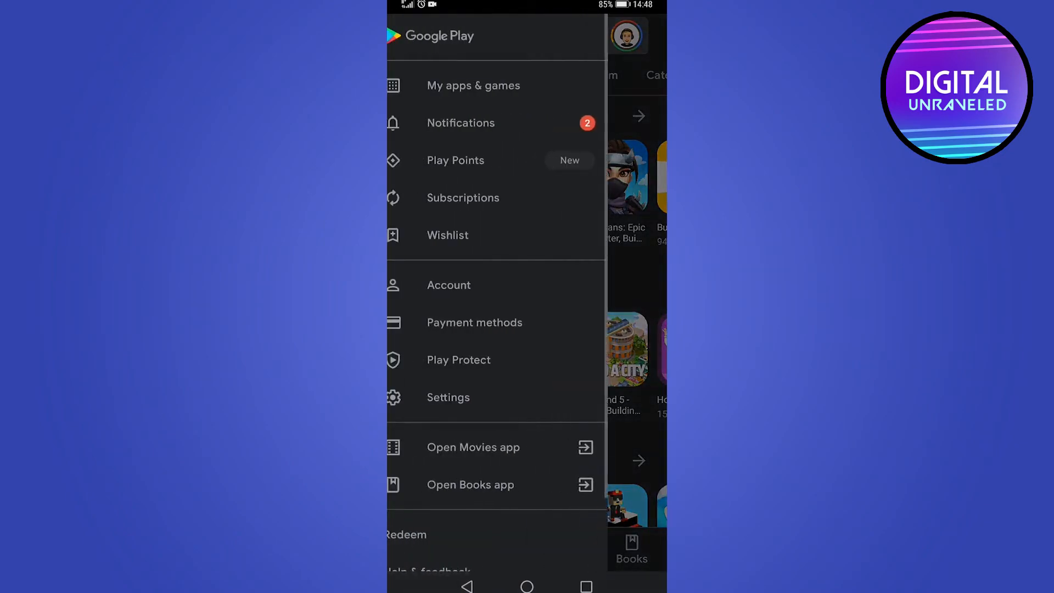
Open Play Store Settings to the general options, including Auto-update apps.
click(448, 397)
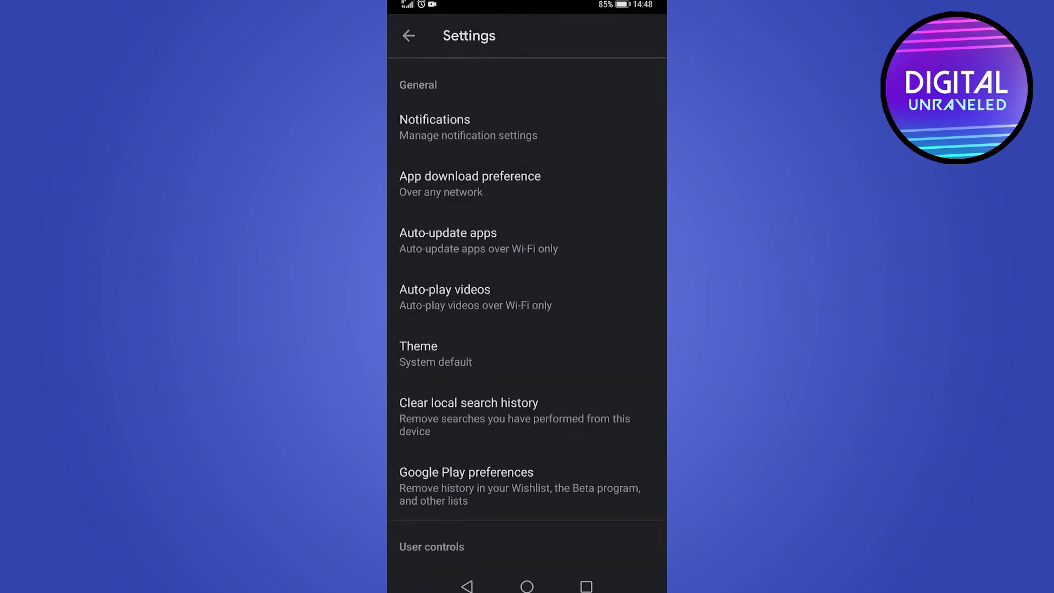
click(448, 233)
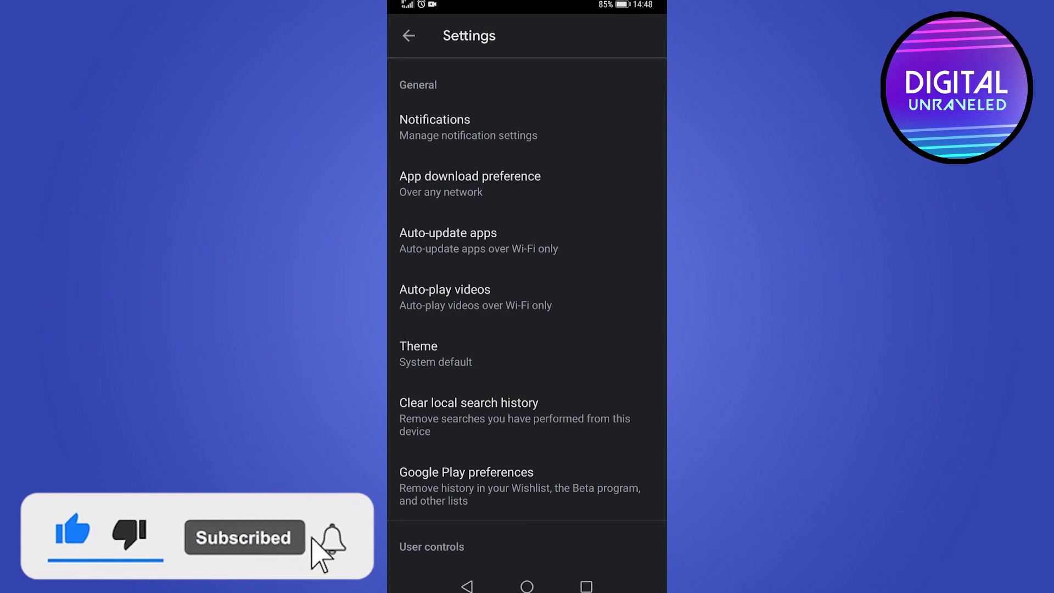
click(328, 538)
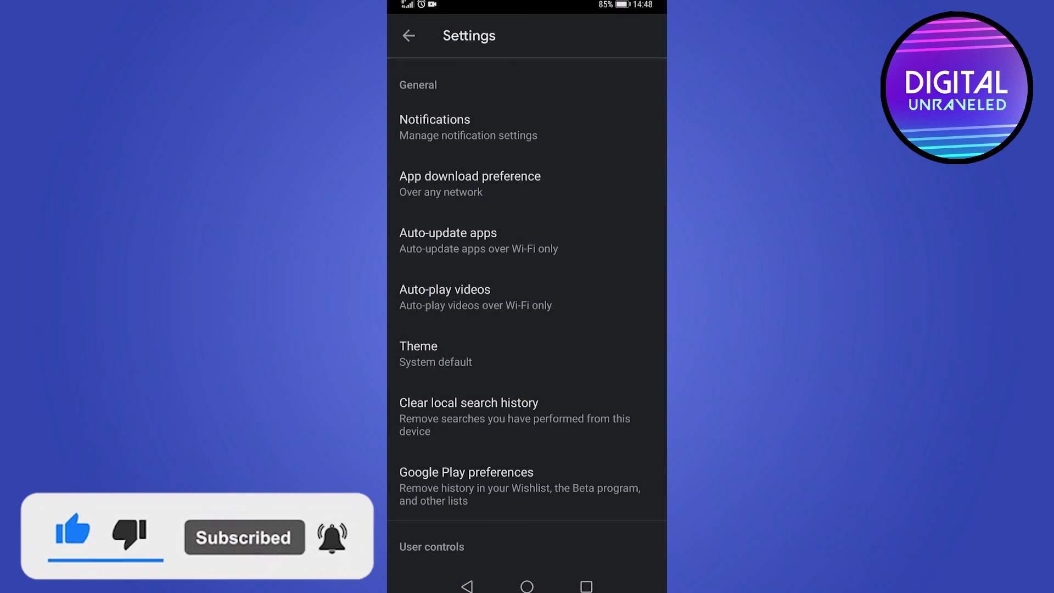